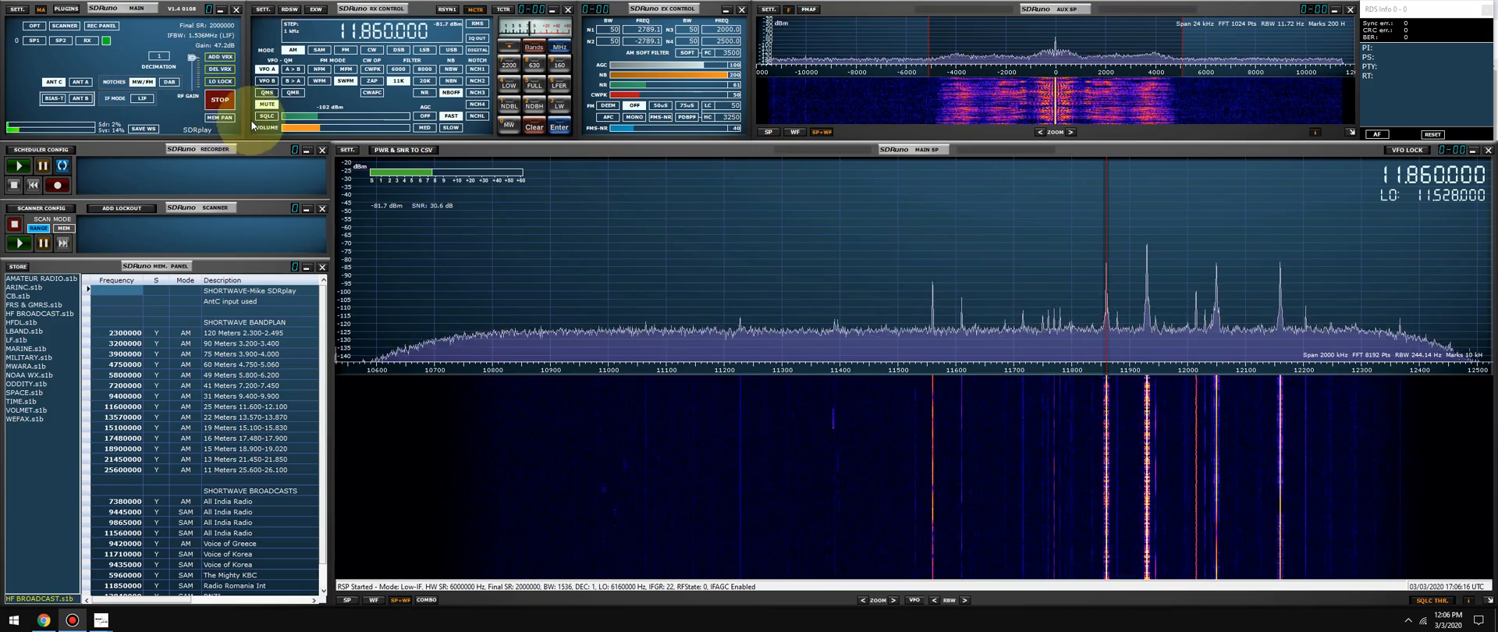
Switch from SDRuno to Chrome on the Virtual Audio Cable (vac.muzychenko.net) page.
left_click(13, 621)
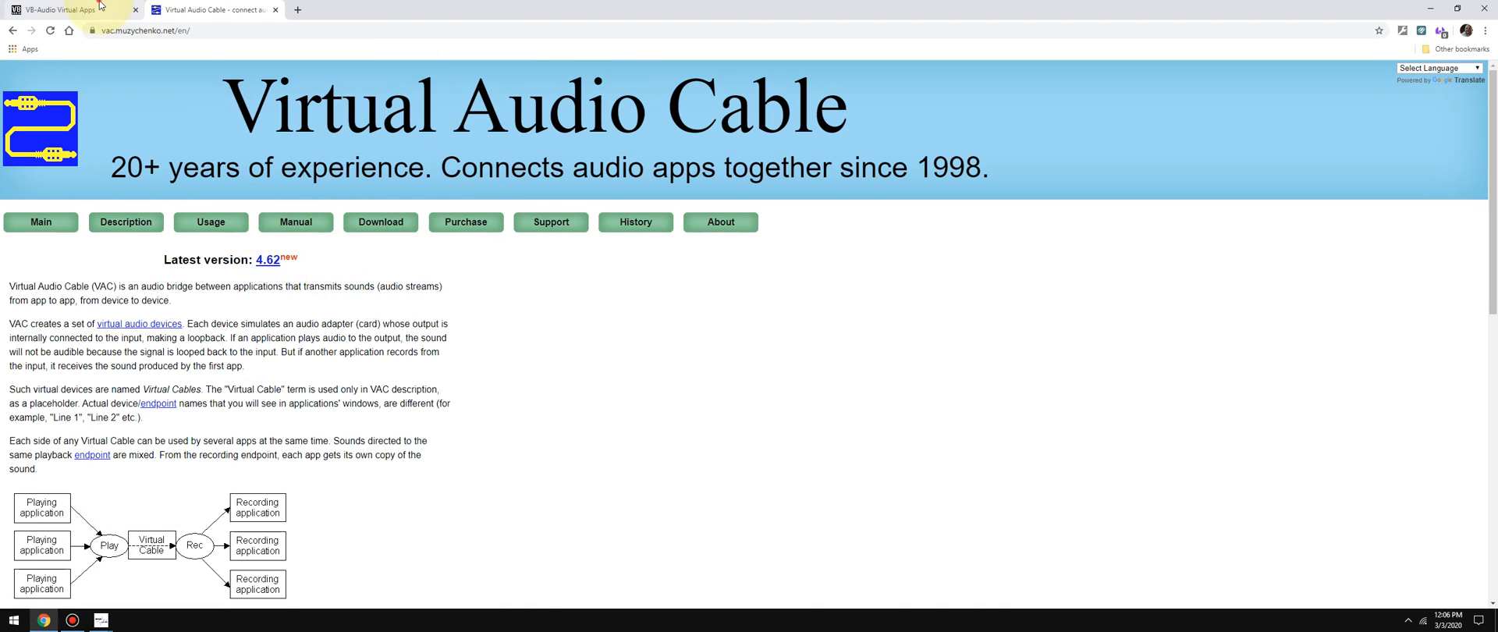
Review the VB-Audio VB-CABLE download page, highlighting 'Donationware', then return to SDRuno.
left_click(67, 9)
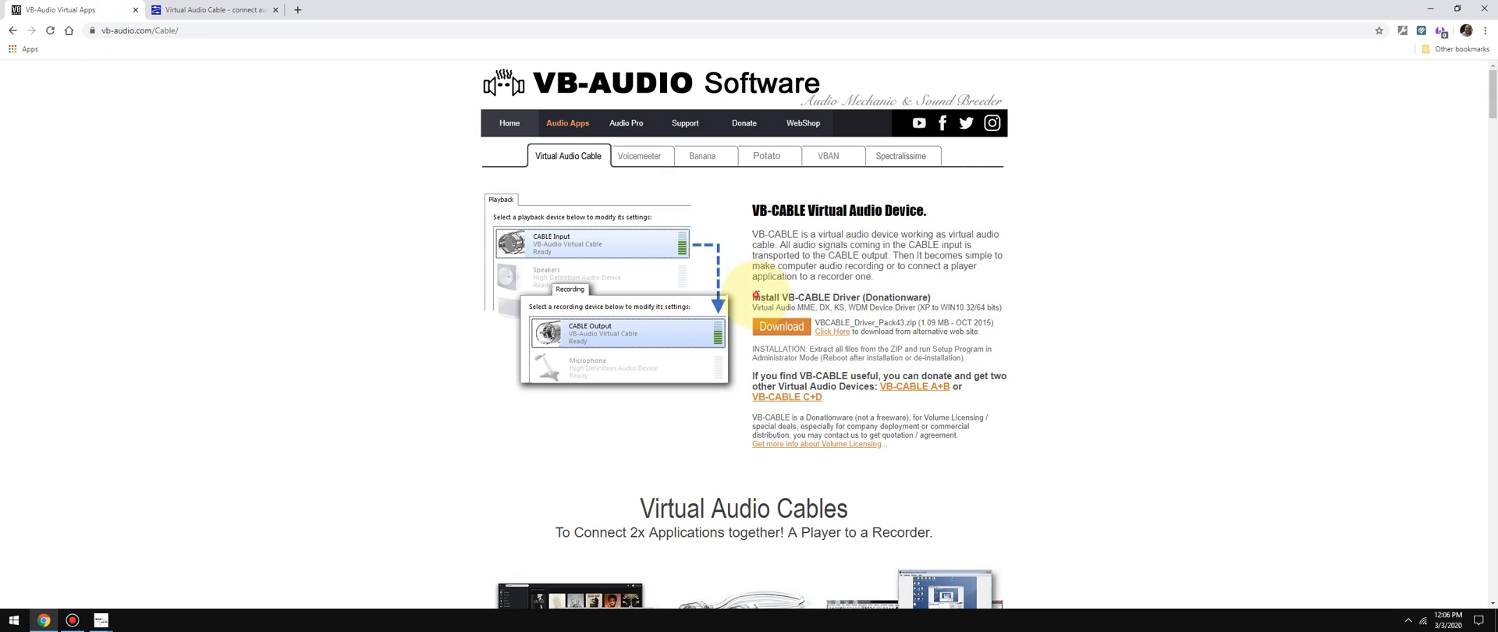
double_click(894, 297)
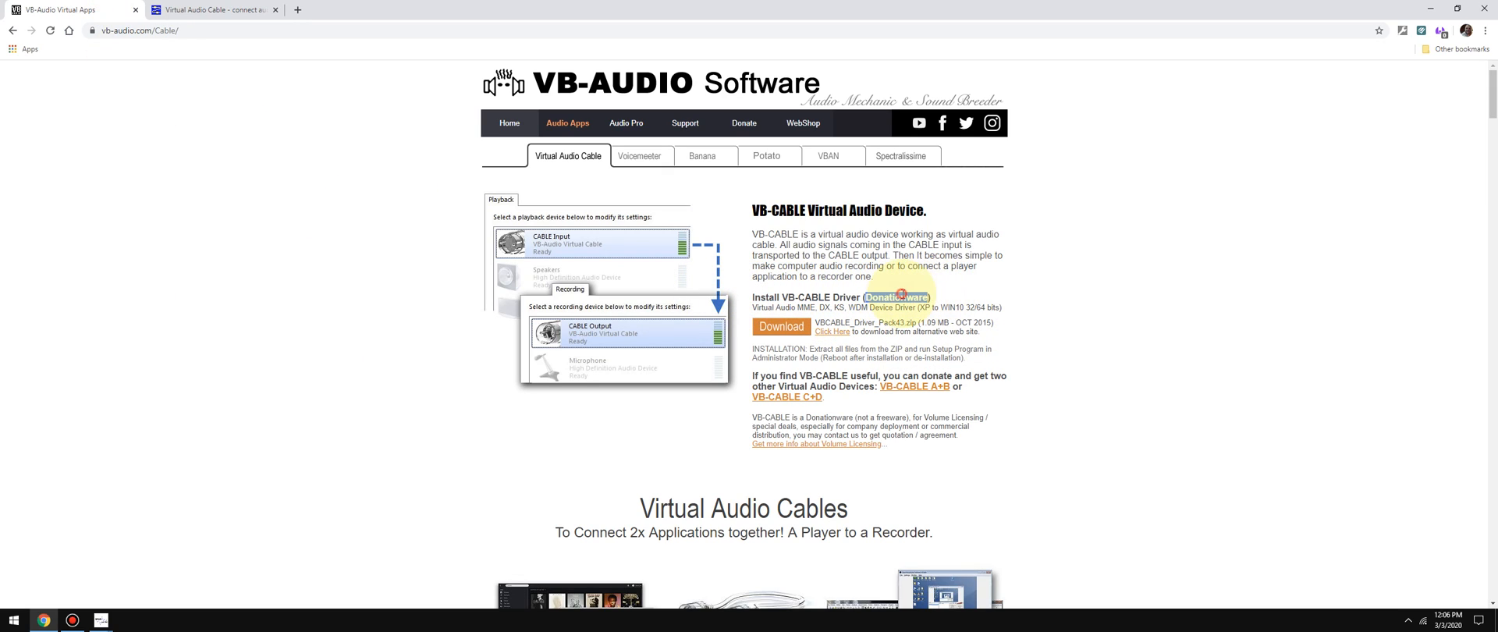
mouse_move(782, 328)
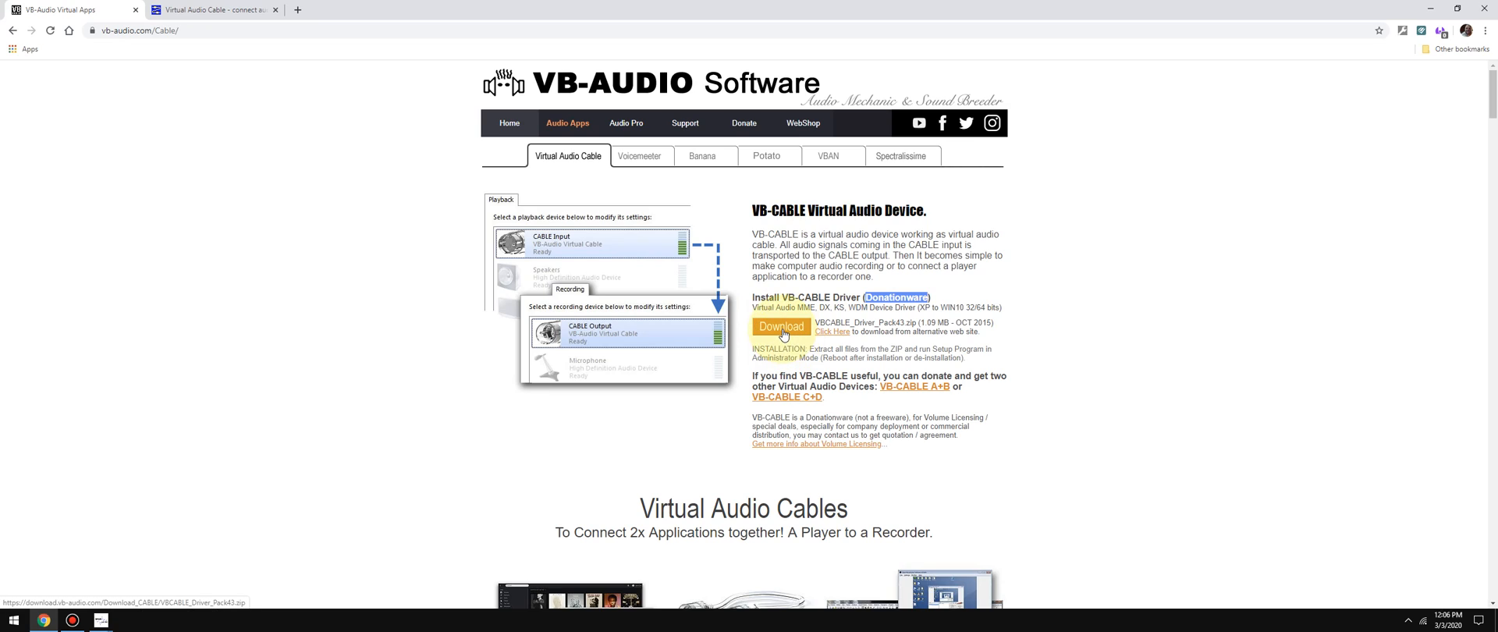
mouse_move(704, 144)
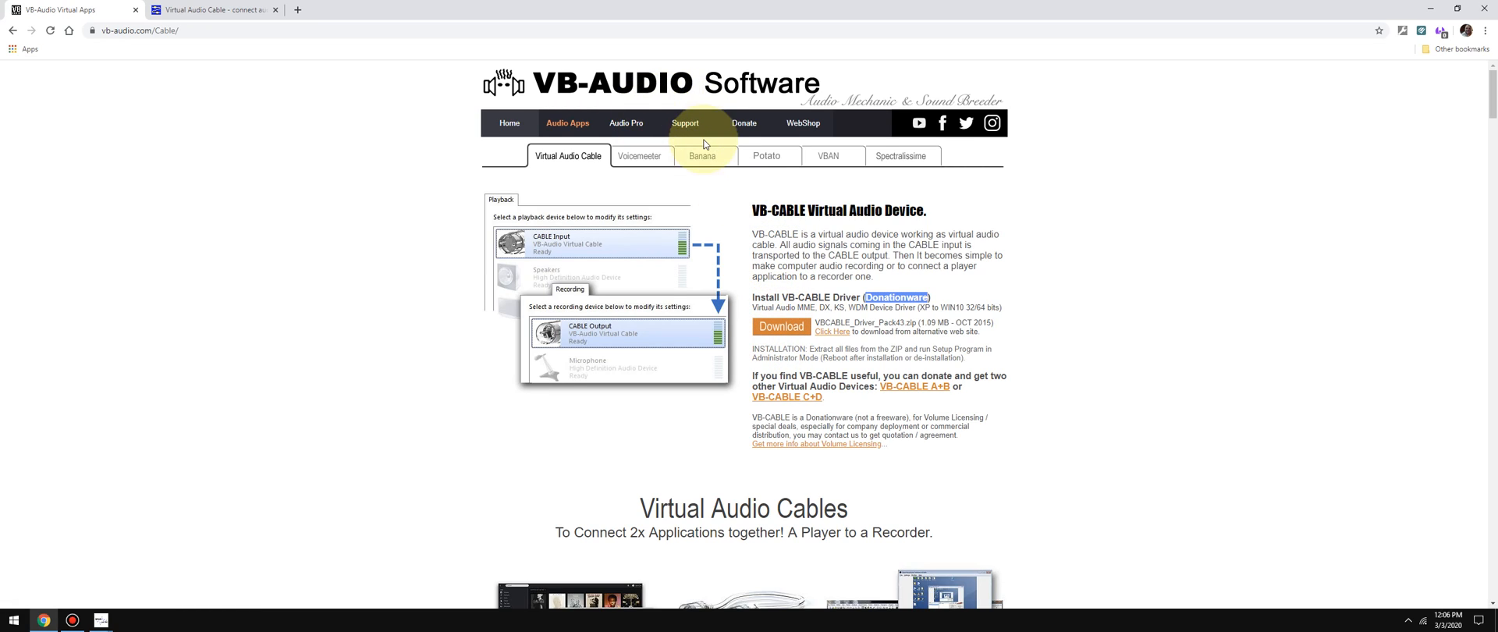
mouse_move(1420, 6)
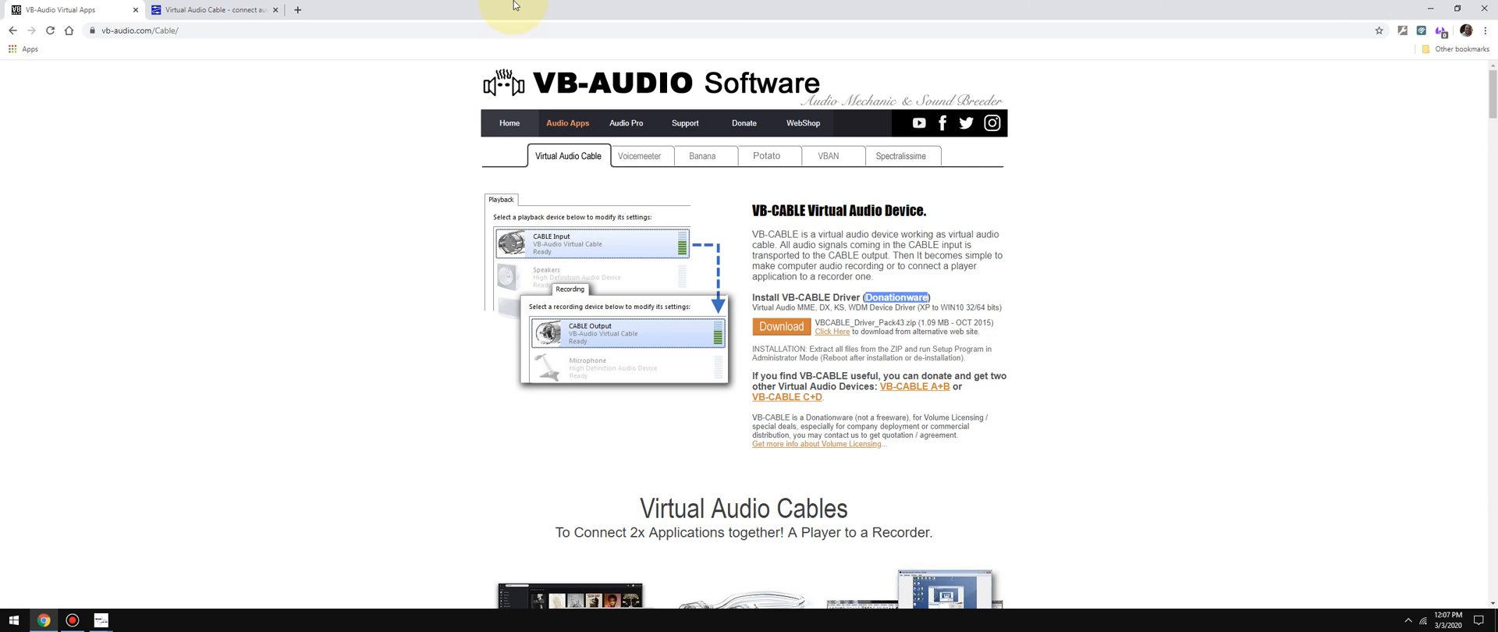
left_click(211, 9)
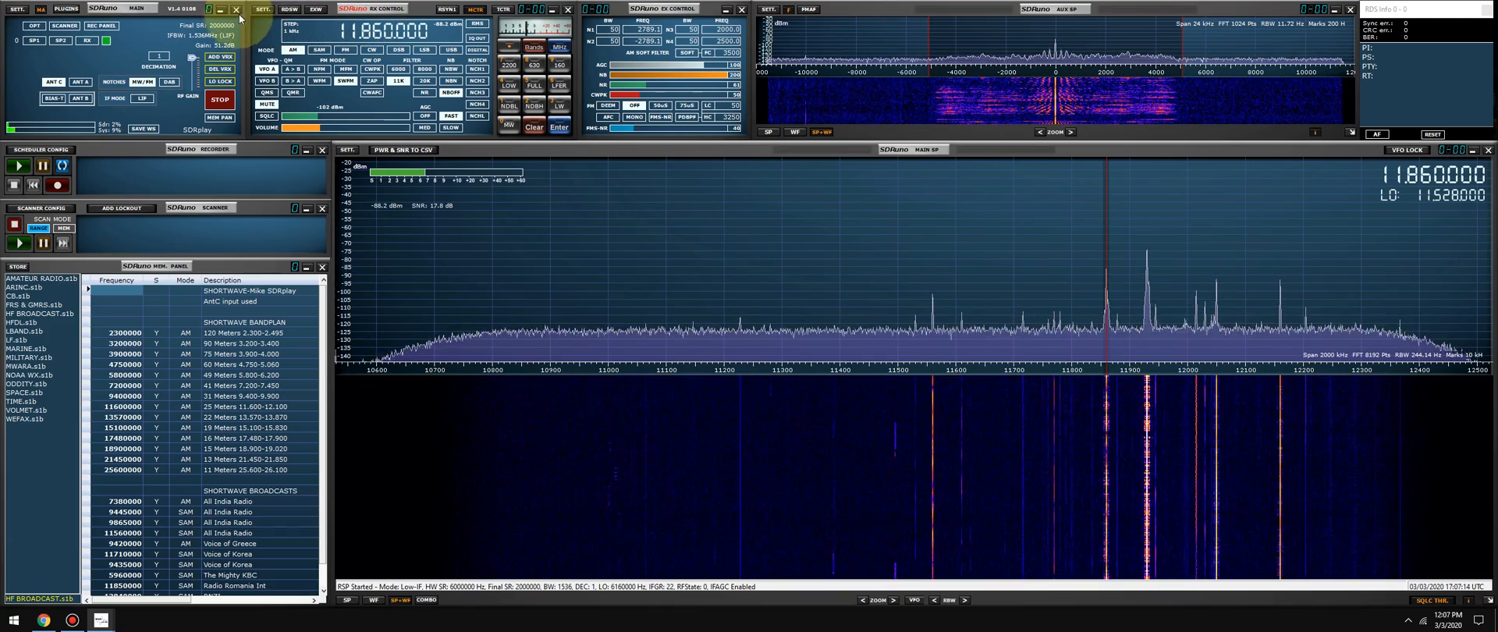
Show SDRuno's Audio settings with MME Output Device set to CABLE Input (VB-Audio).
left_click(371, 199)
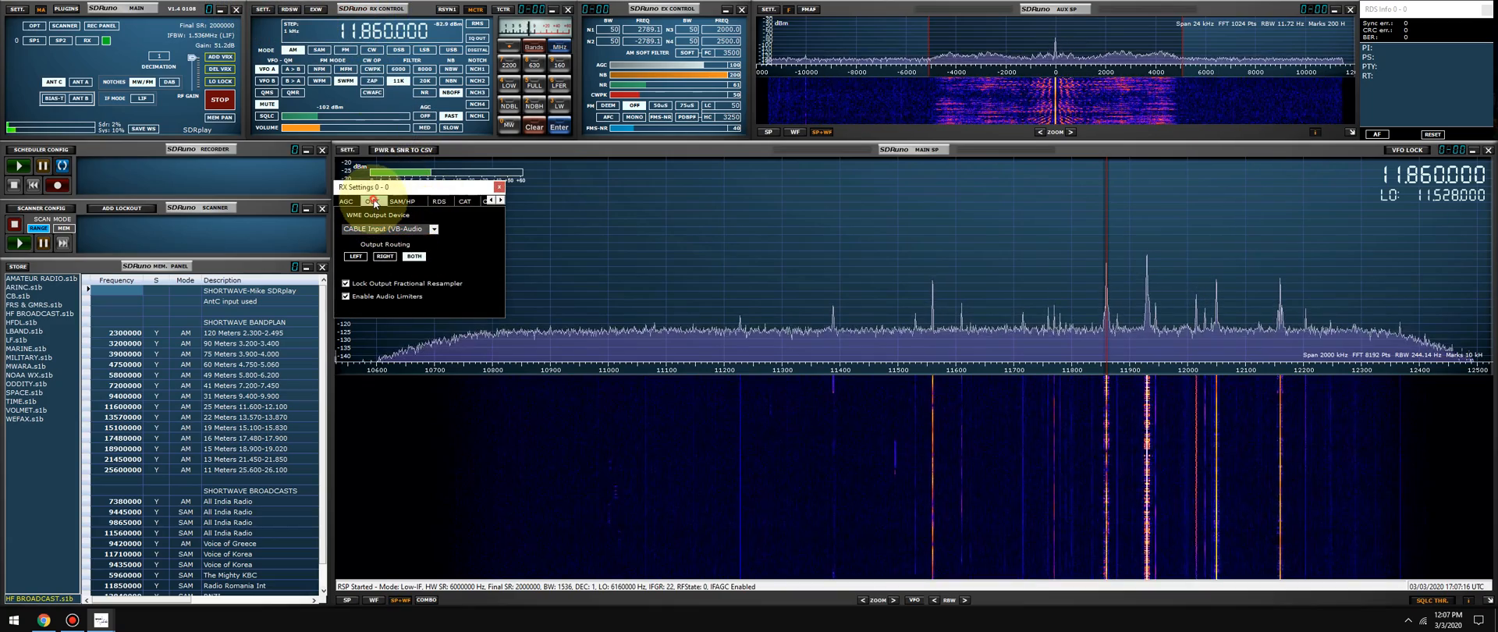
left_click_drag(383, 185, 564, 169)
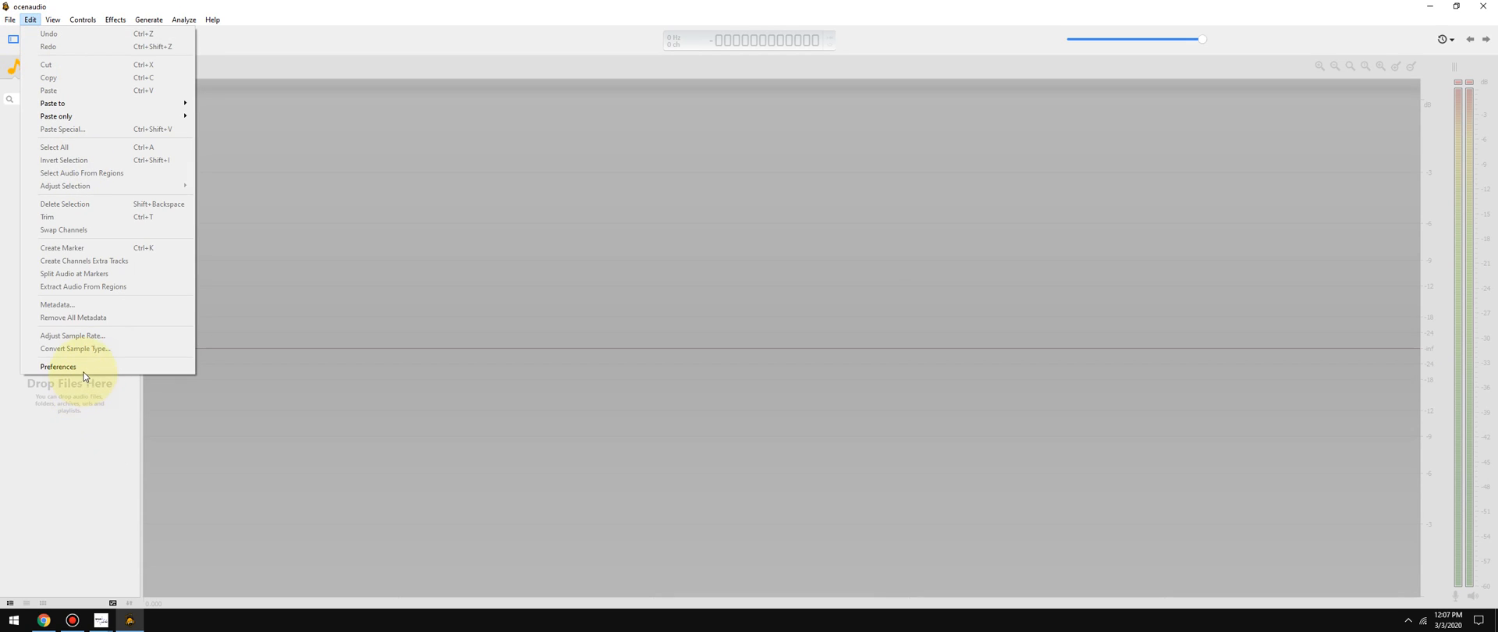
Show ocenaudio's Sound preferences with Record Device set to CABLE Output (VB-Audio Virtual Cable).
left_click(58, 366)
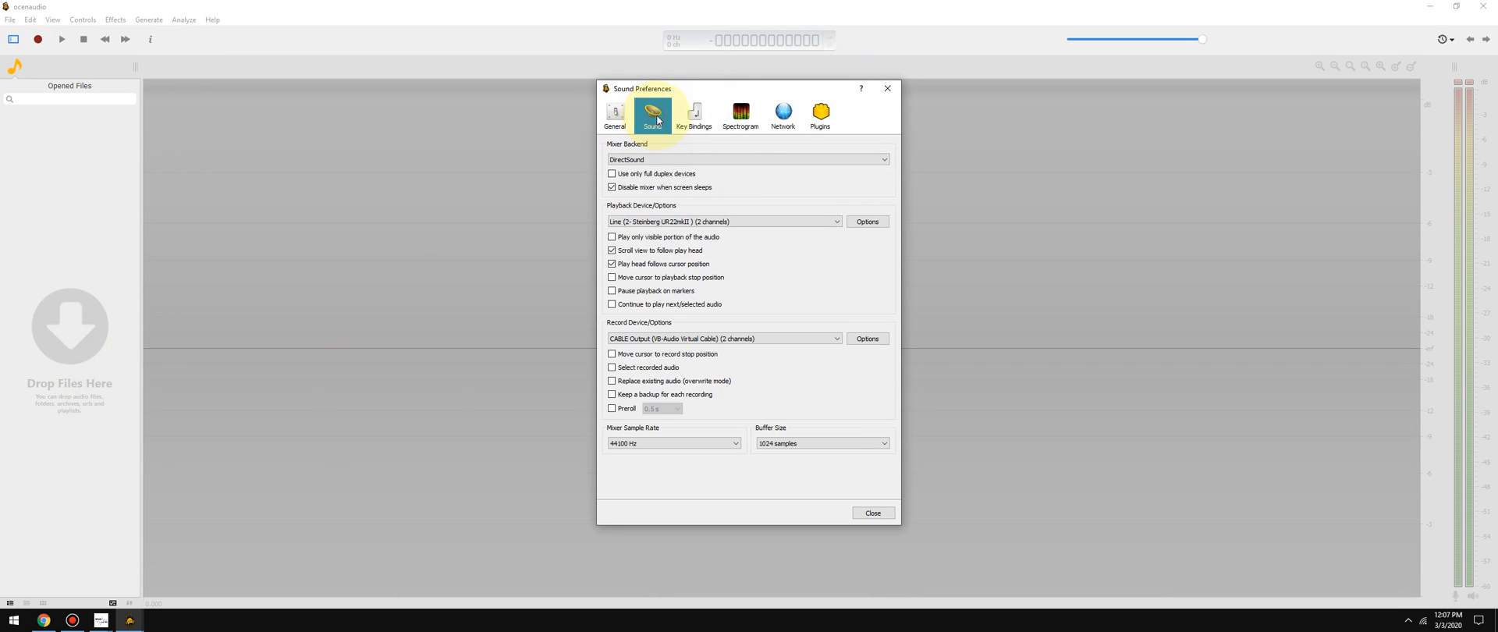
left_click(653, 112)
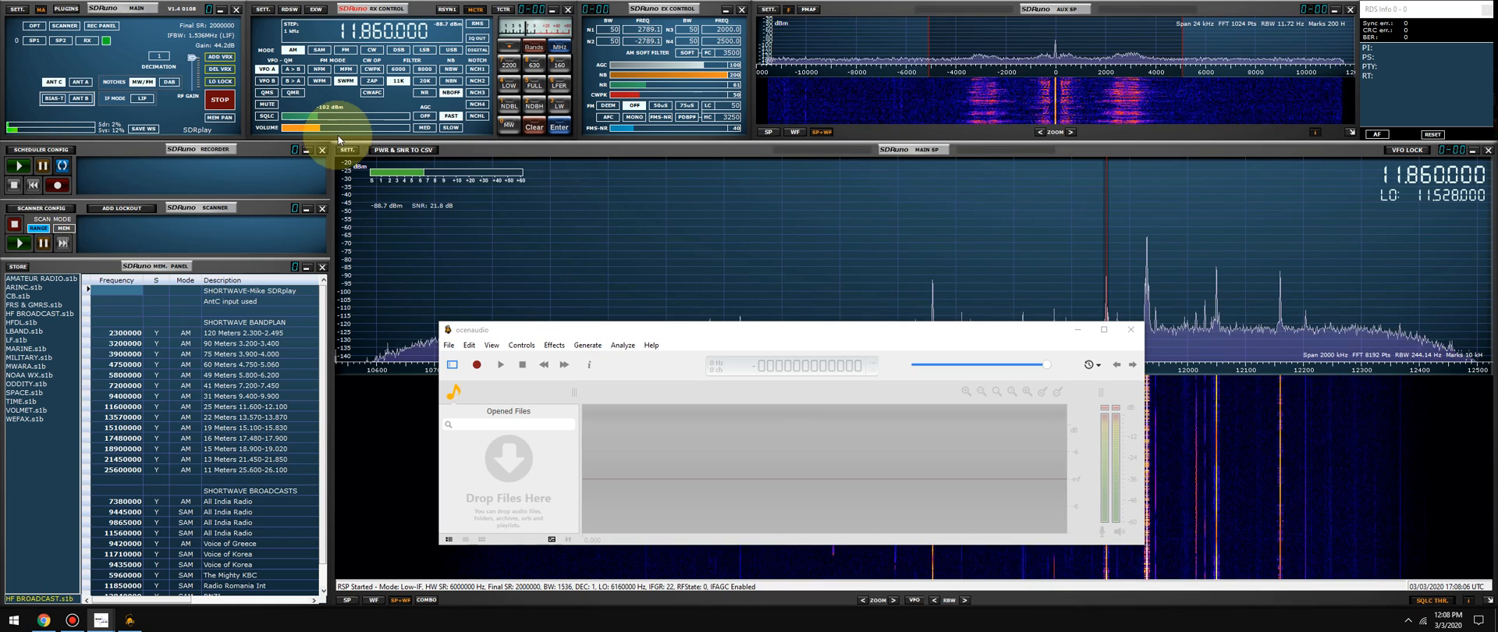
Record several seconds of the incoming radio audio into a new untitled ocenaudio file.
left_click(309, 48)
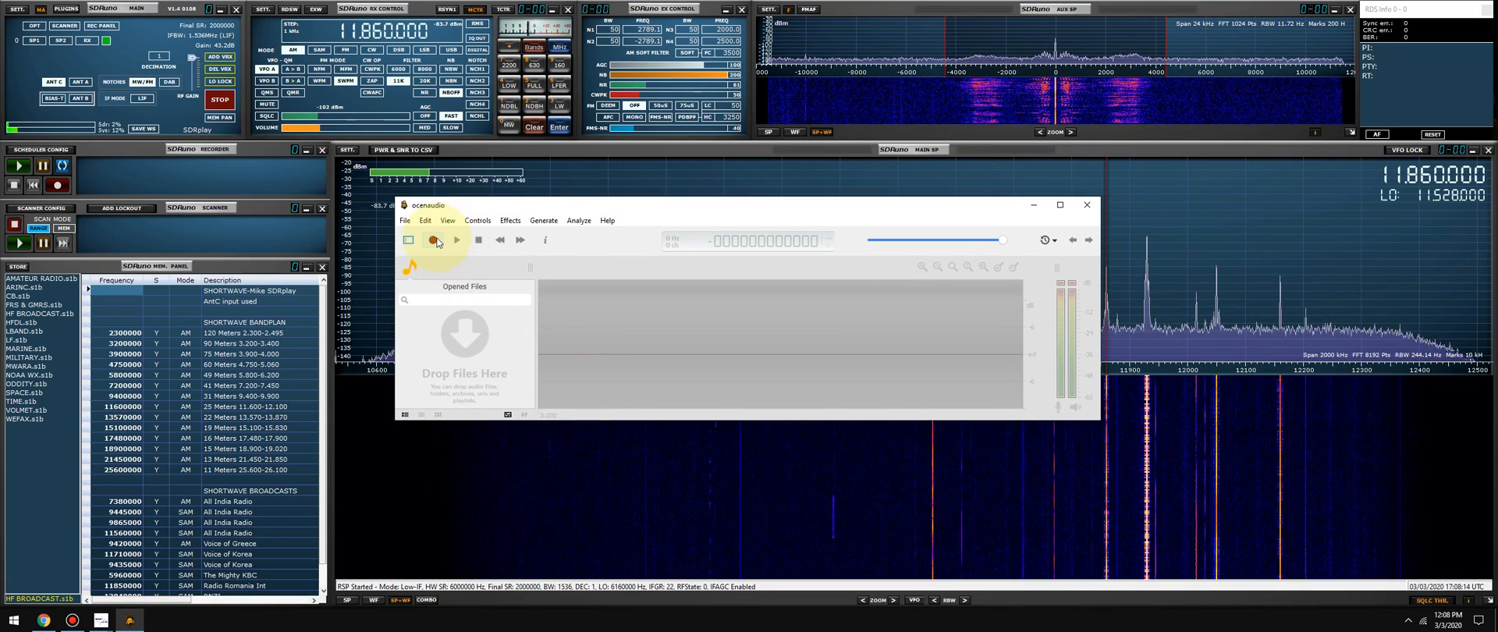
left_click(432, 240)
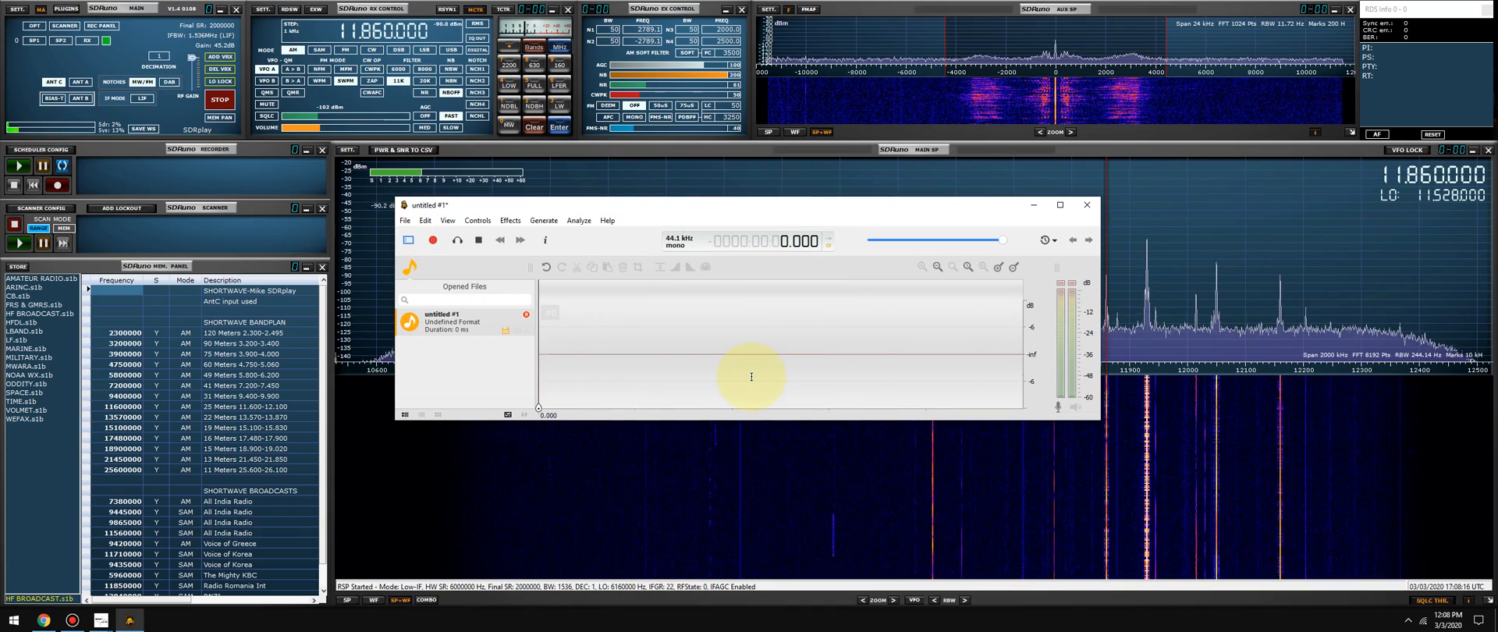
left_click(433, 241)
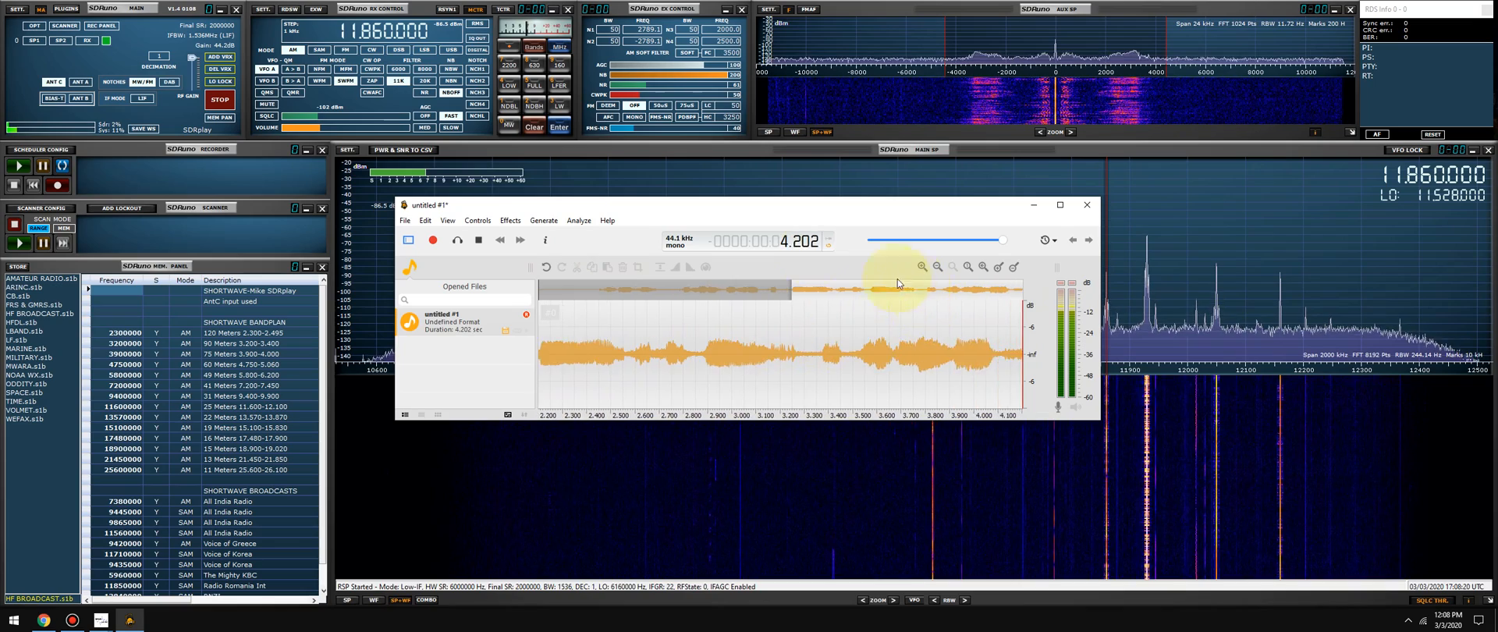
left_click(432, 241)
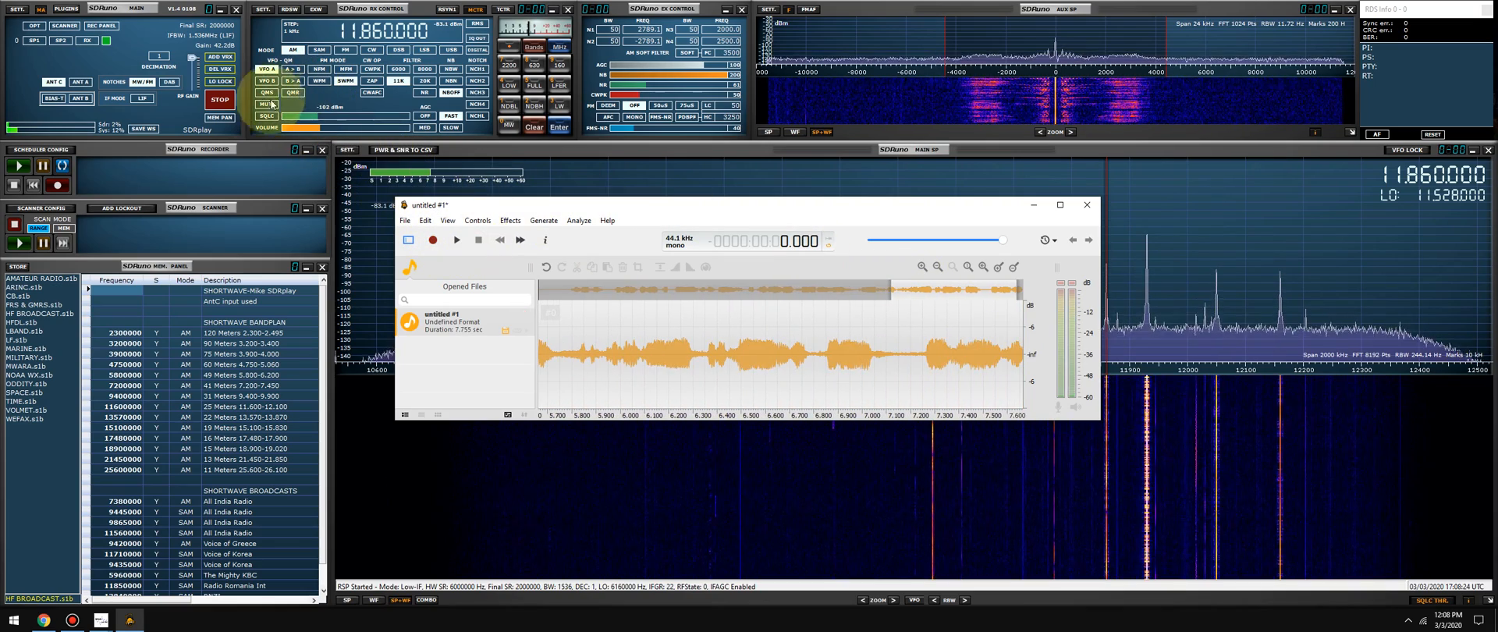
Stop the SDRuno receiver and bring up Windows Control Panel.
left_click(219, 100)
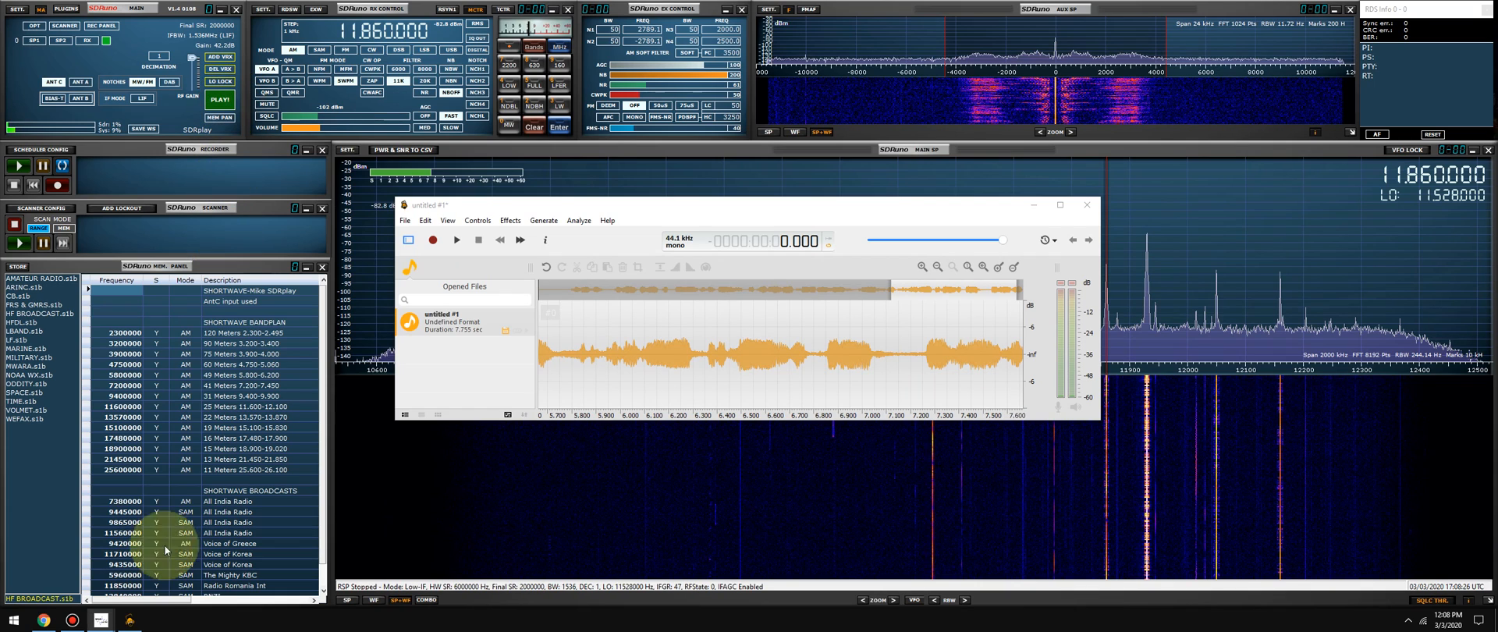
left_click(14, 621)
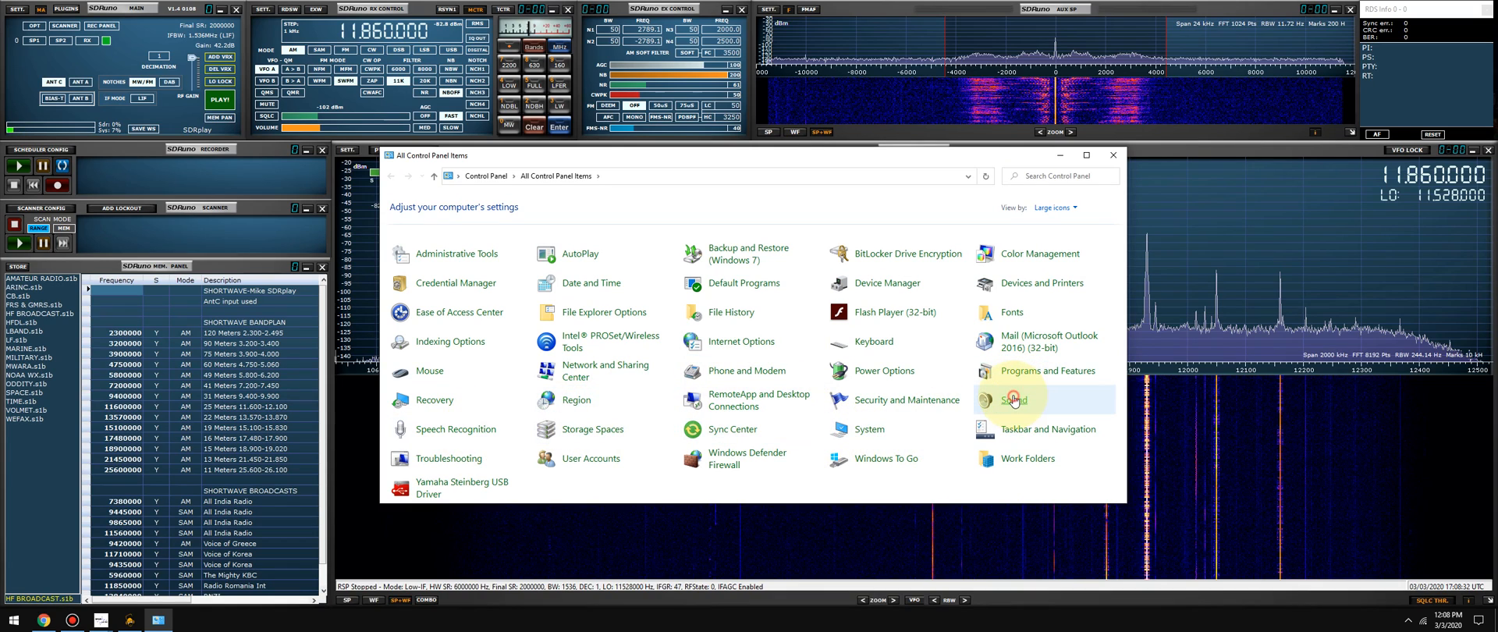
Reach the Listen options of the CABLE Output recording device in Sound settings.
left_click(1013, 400)
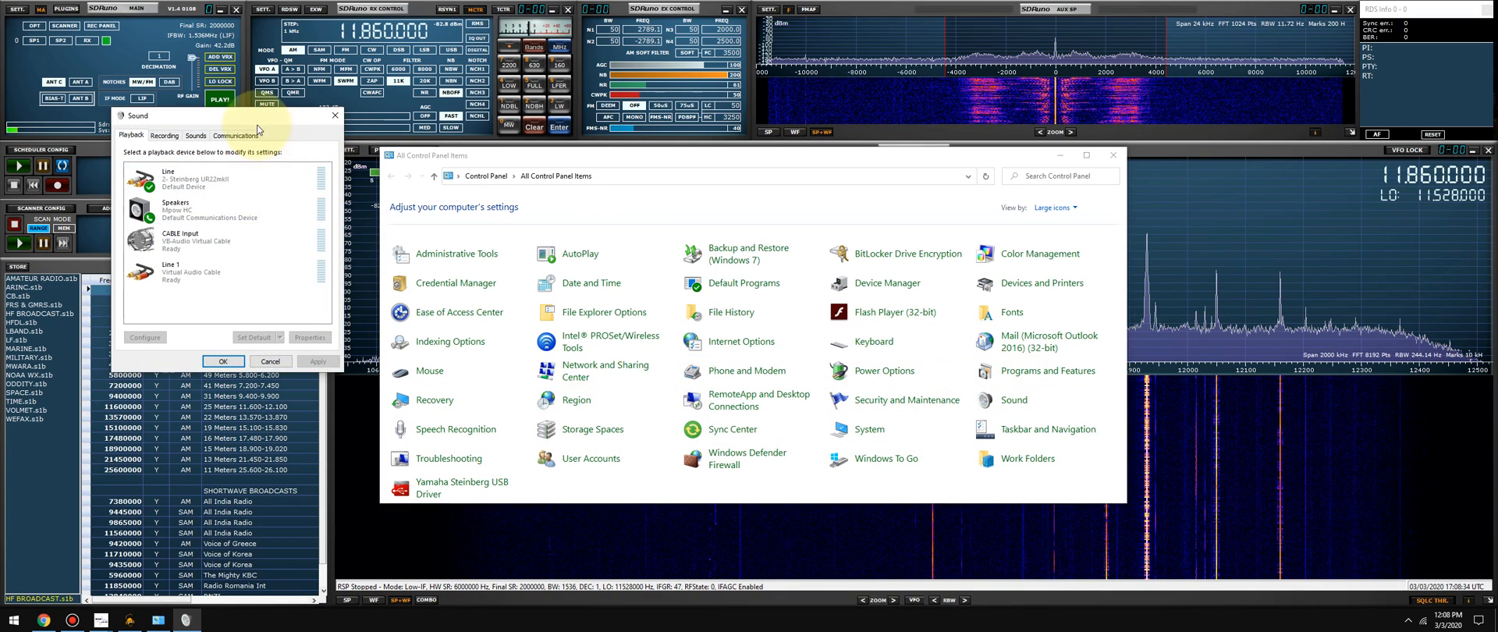
left_click(561, 200)
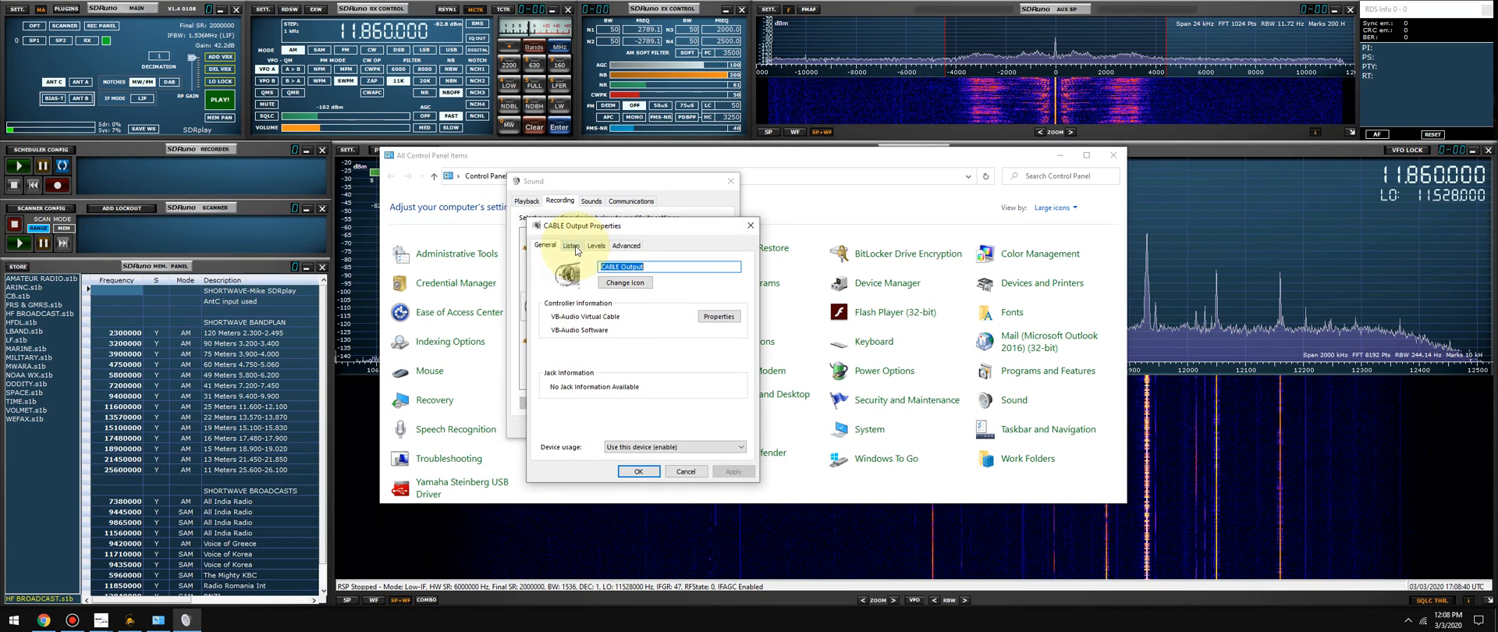
left_click(571, 245)
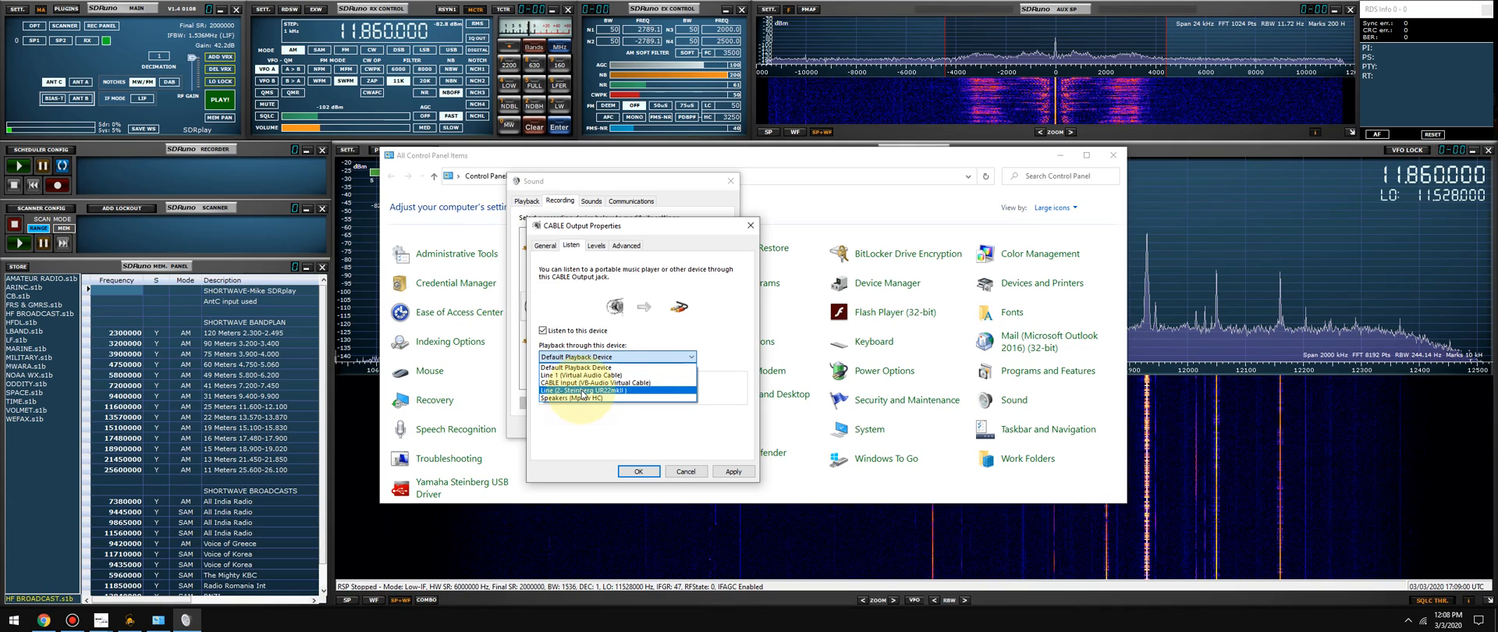
Enable listening to CABLE Output through Line (2- Steinberg UR22mkII), confirm, and close Control Panel.
left_click(593, 390)
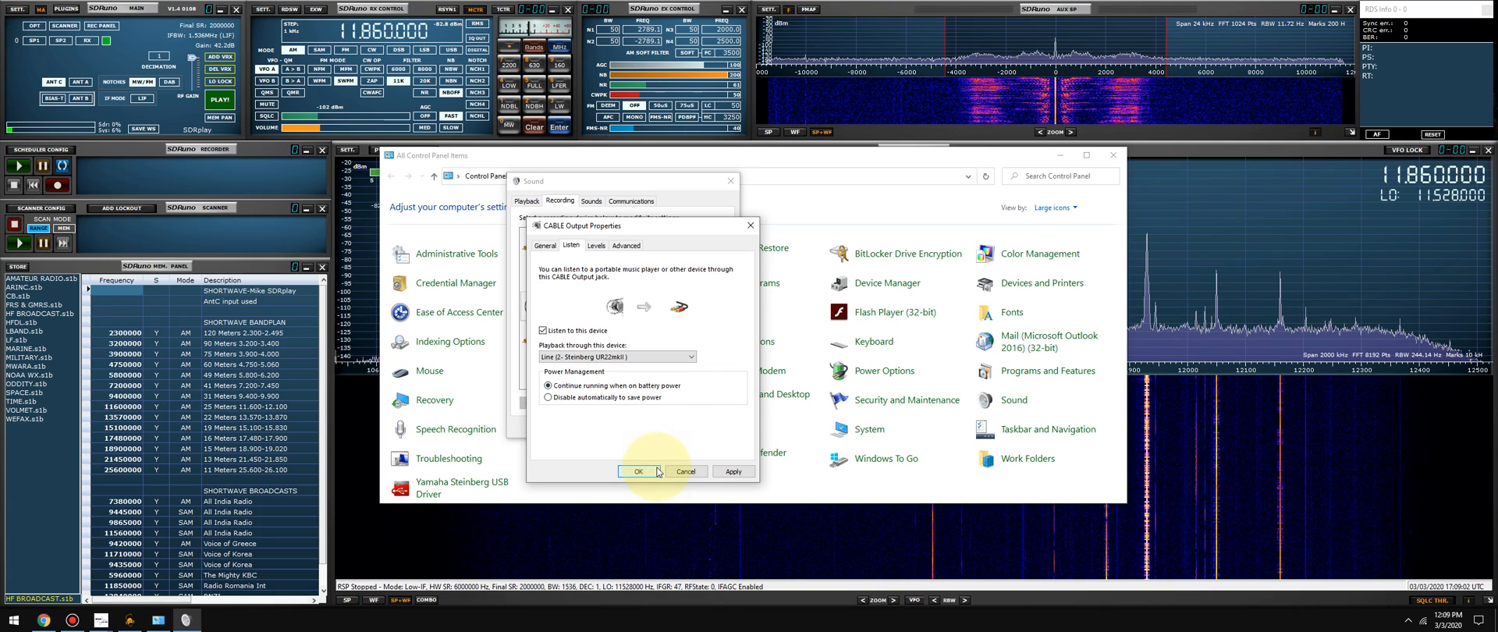
left_click(639, 471)
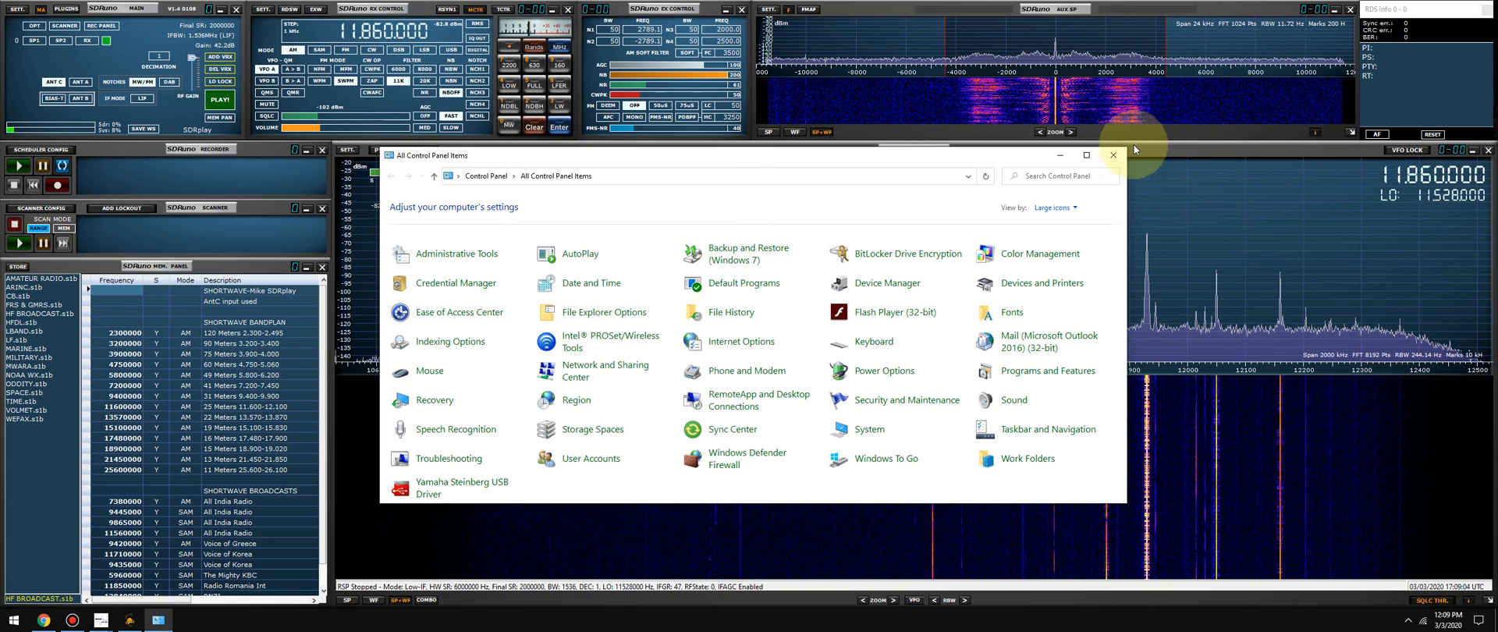
left_click(1112, 154)
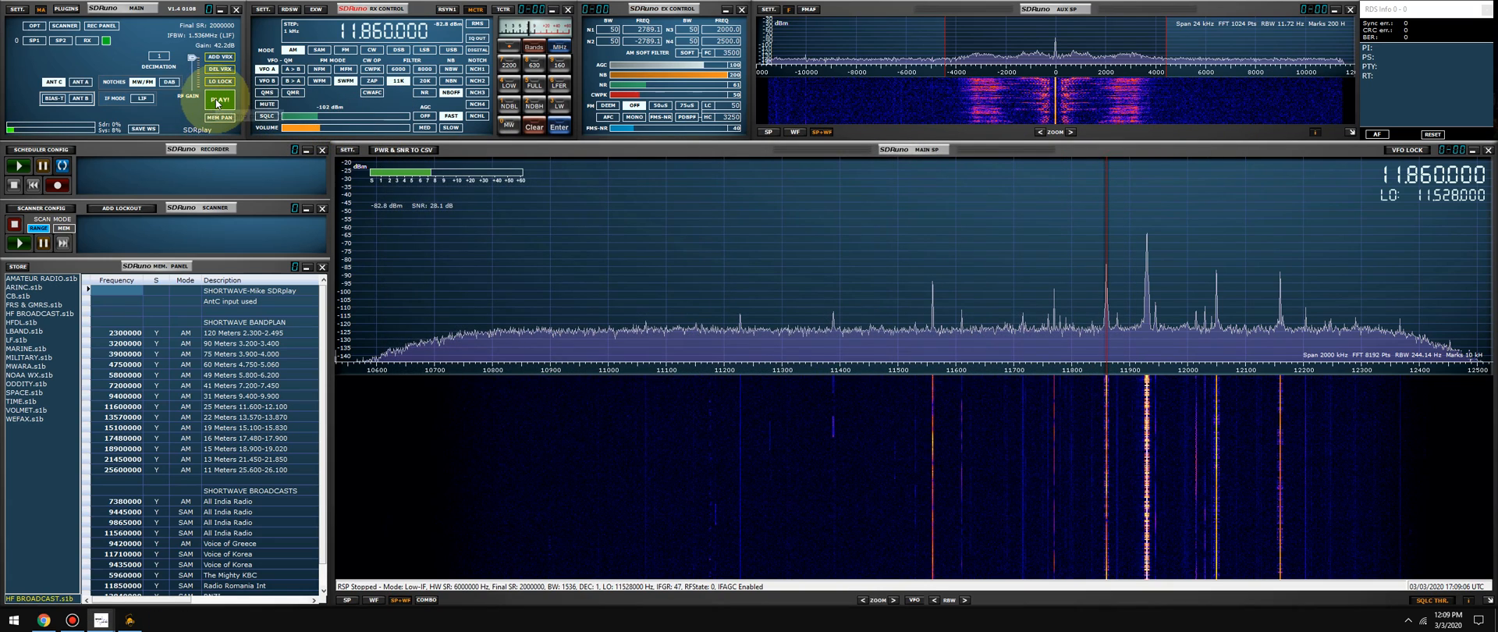
Restart the SDRuno receiver and record about 19 seconds of the broadcast in ocenaudio.
left_click(220, 100)
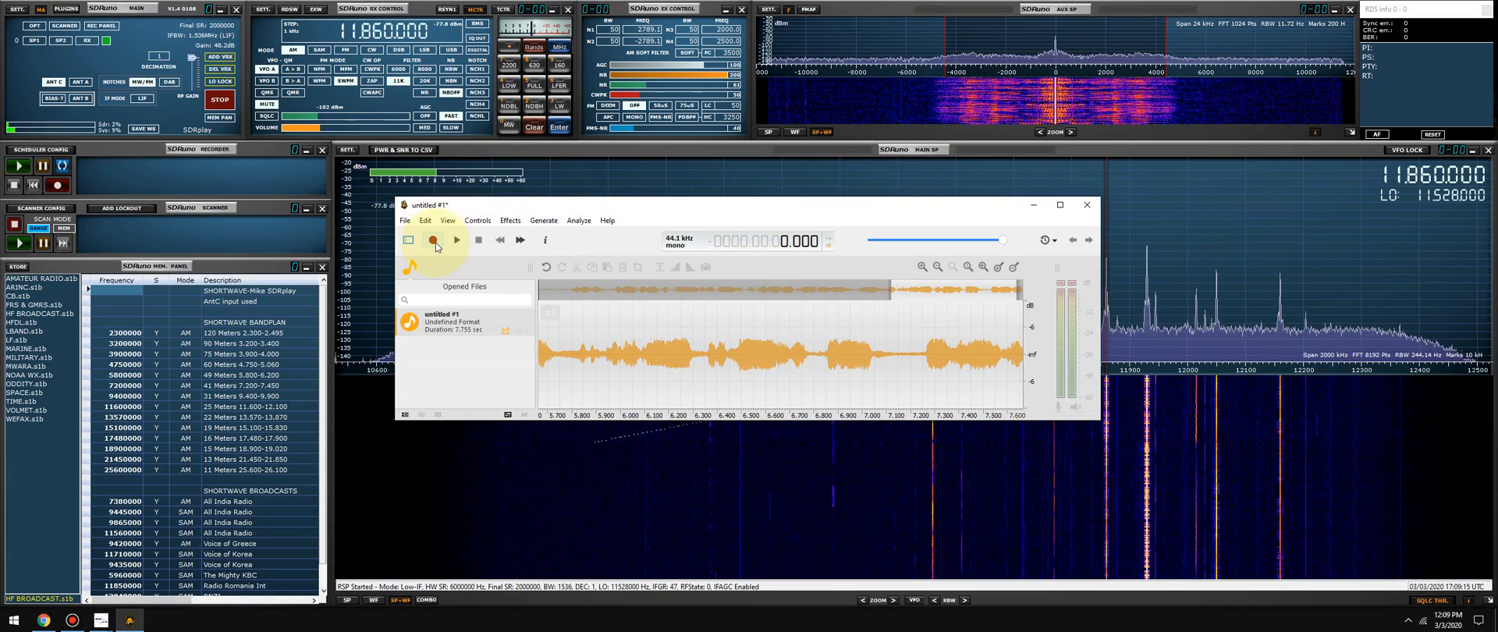
left_click(433, 240)
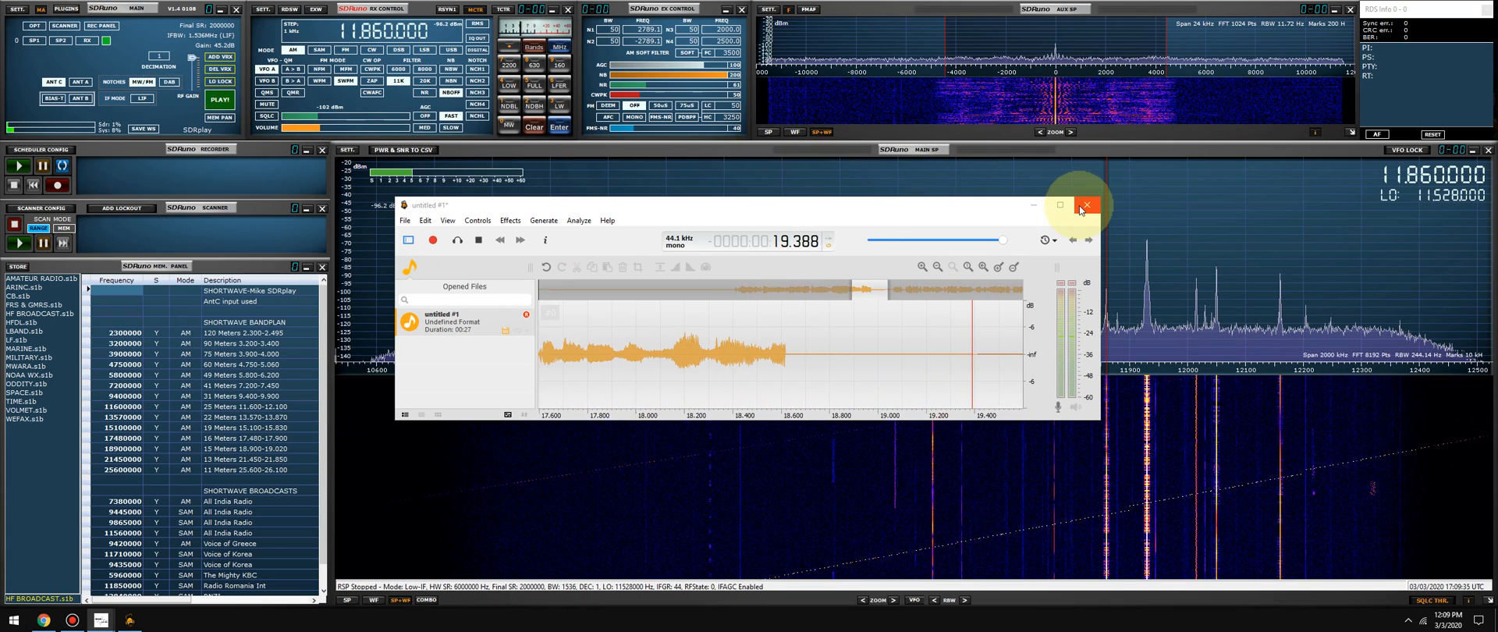
Close ocenaudio, choosing Don't Save for the unsaved recording.
left_click(1086, 206)
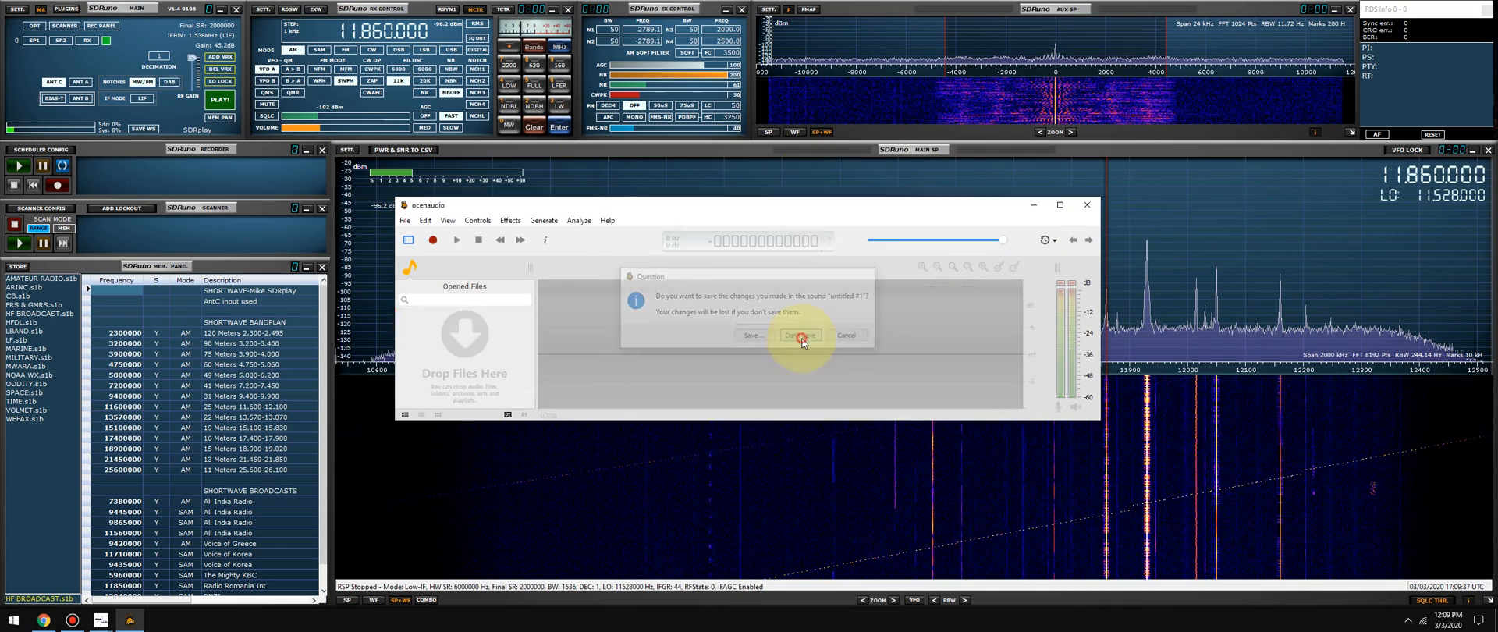
left_click(801, 336)
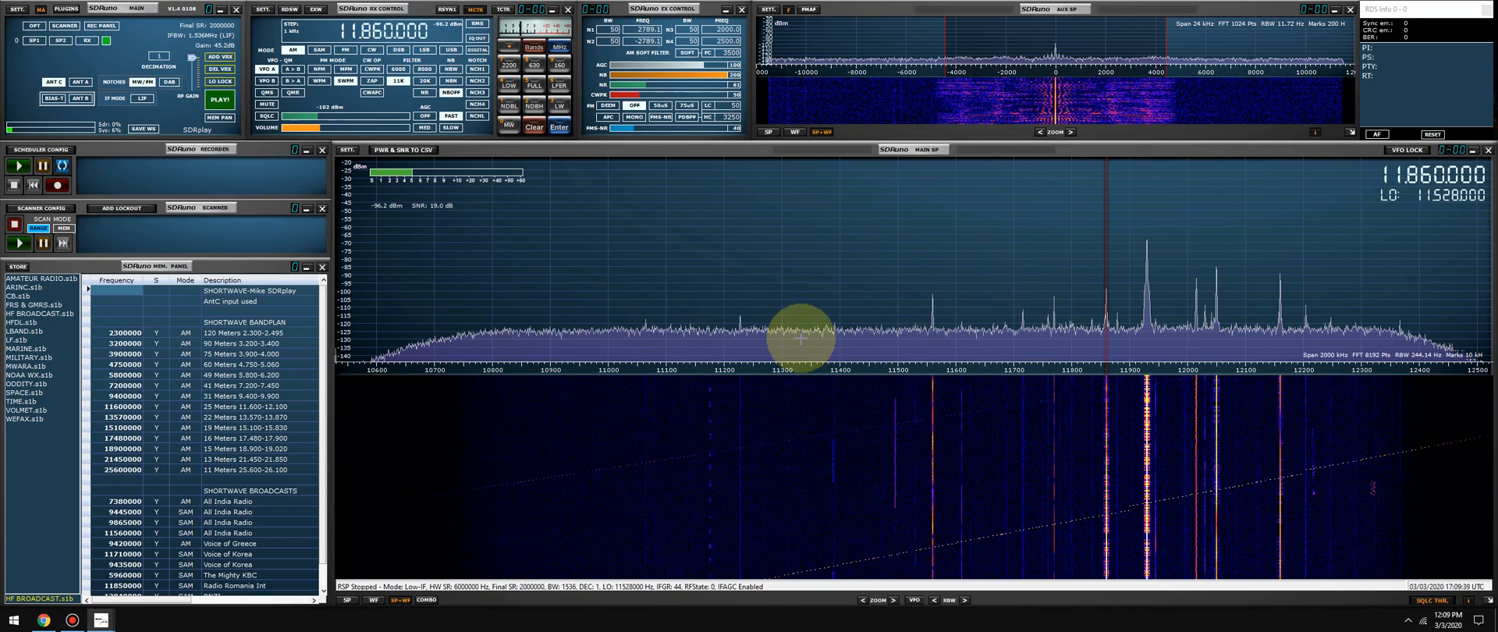